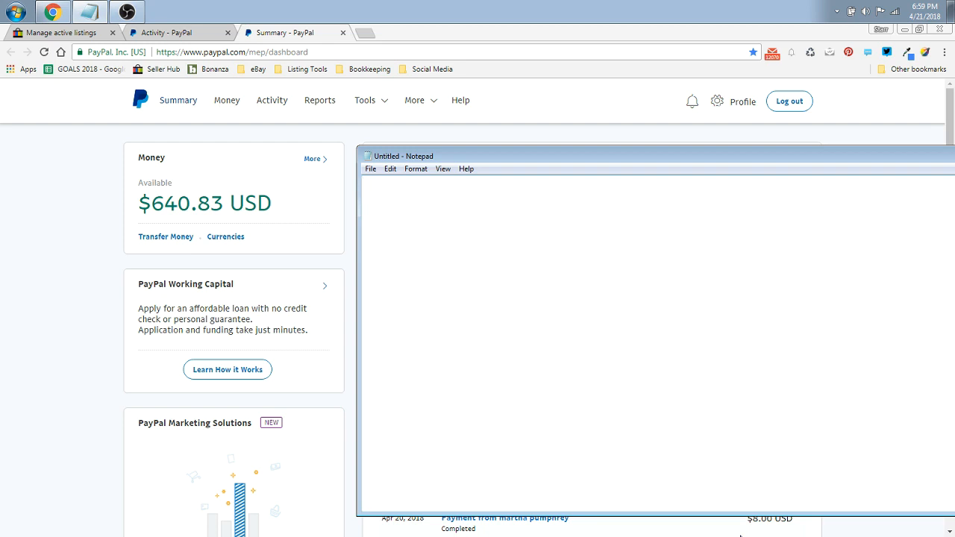
pyautogui.moveTo(656, 215)
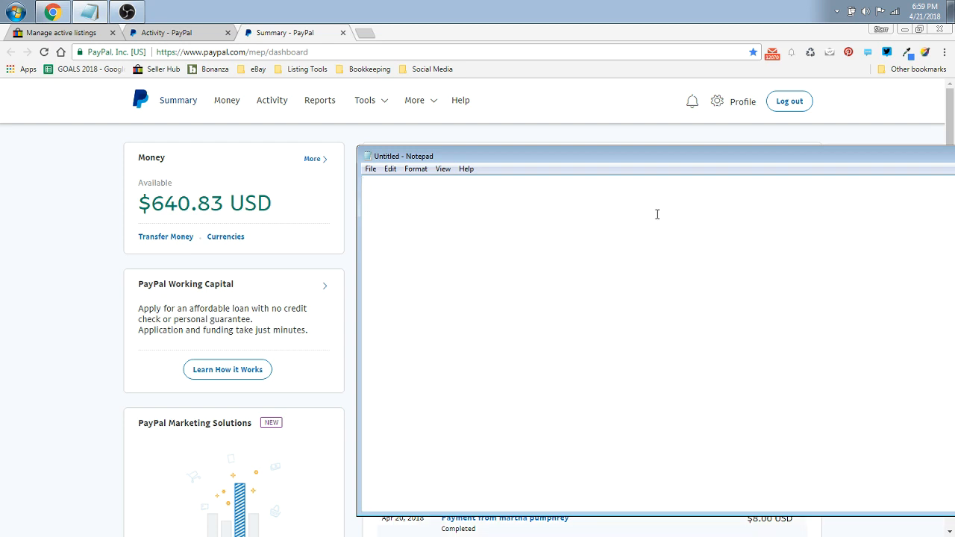
pyautogui.moveTo(509, 185)
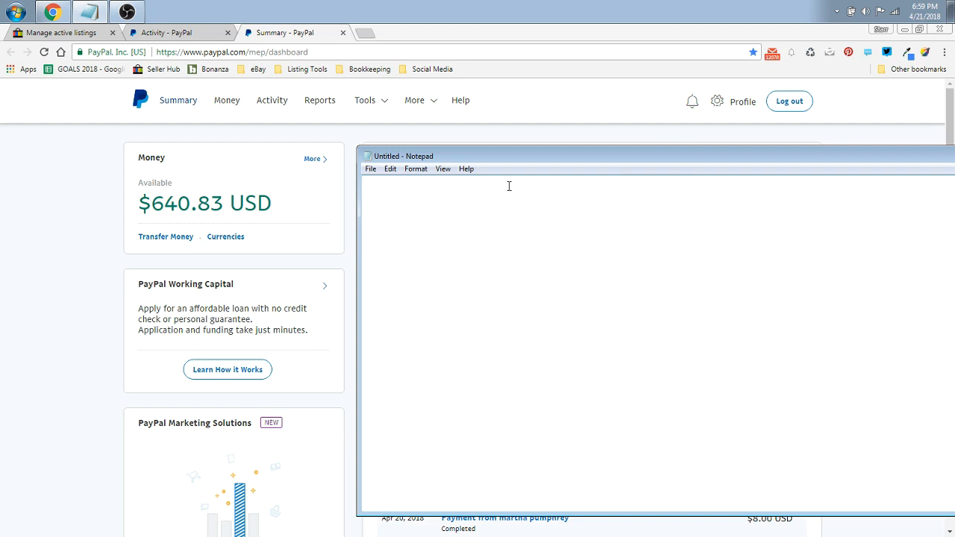
pyautogui.moveTo(276, 154)
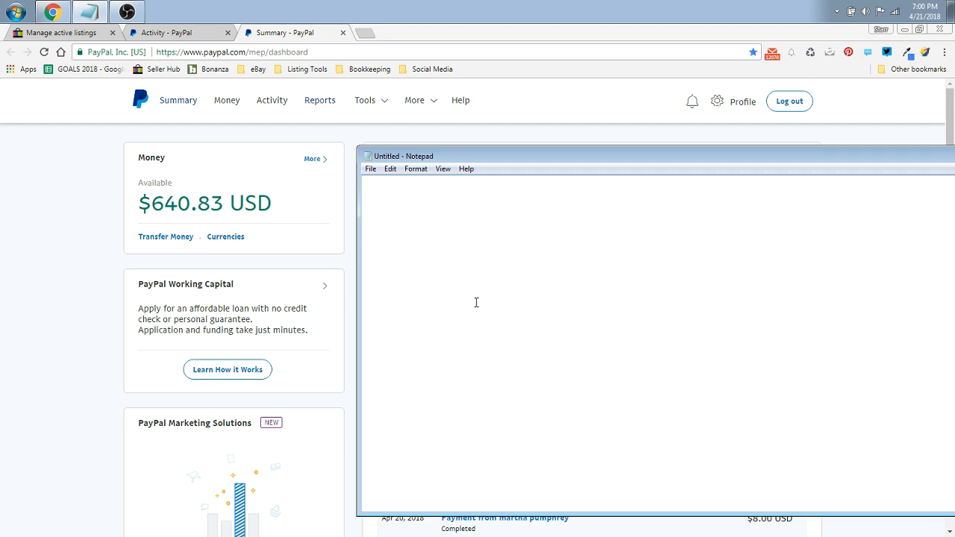
pyautogui.moveTo(610, 484)
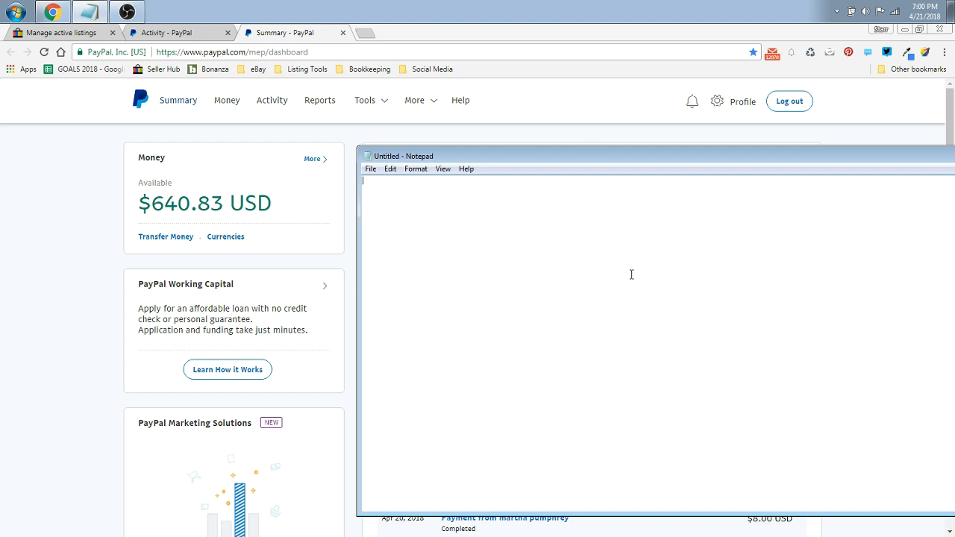
# Switch to the PayPal Activity tab listing the eBay Inc Shipping payments from January to April 2018.
pyautogui.moveTo(631, 157); pyautogui.dragTo(604, 161)
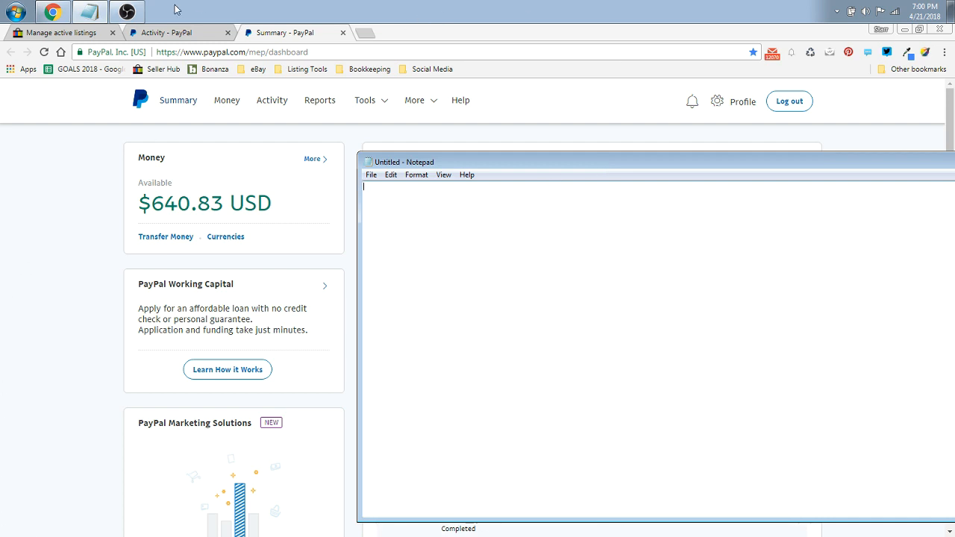
pyautogui.moveTo(323, 144)
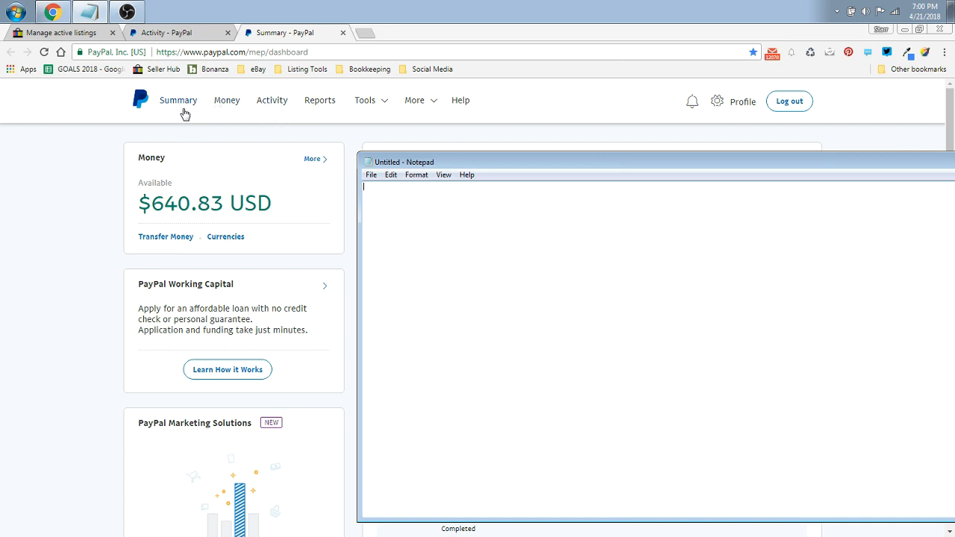
pyautogui.moveTo(271, 104)
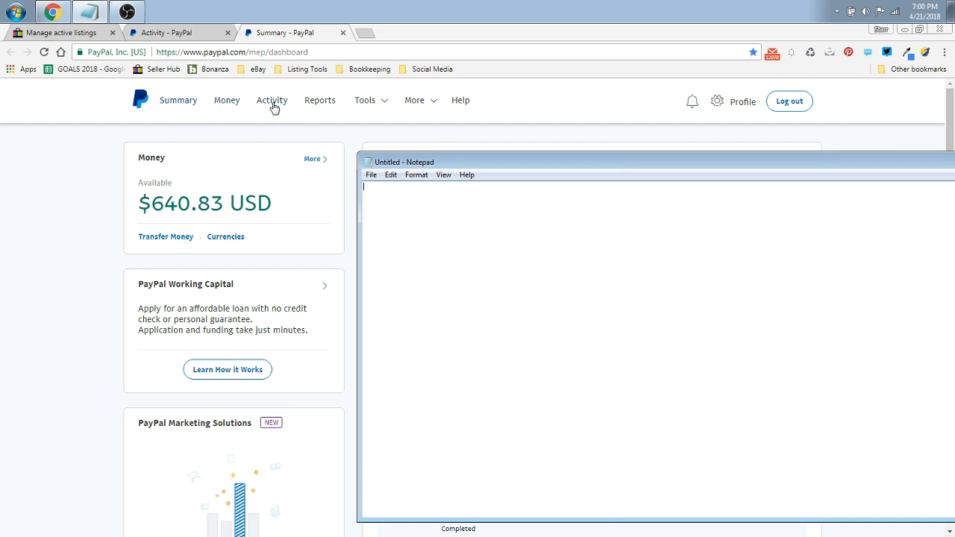
pyautogui.moveTo(200, 37)
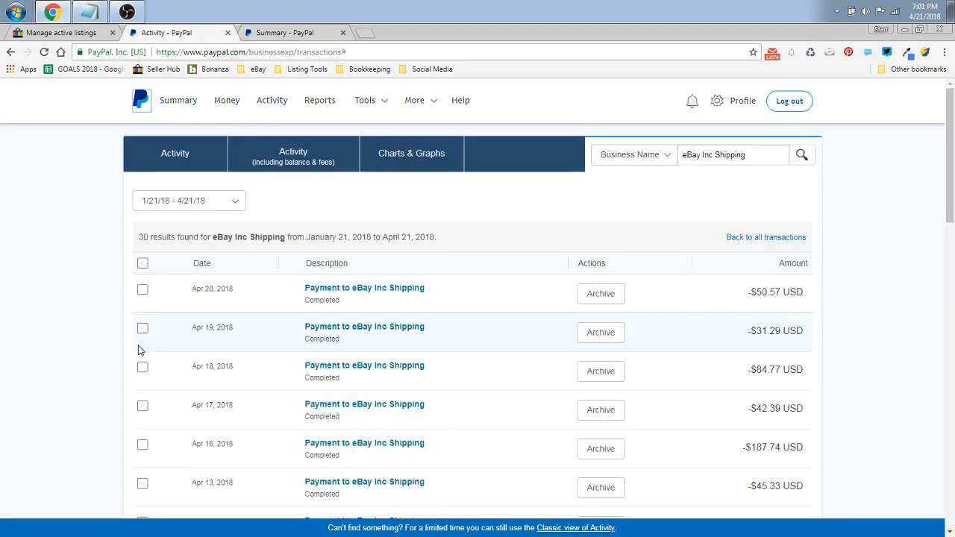
pyautogui.moveTo(3, 292)
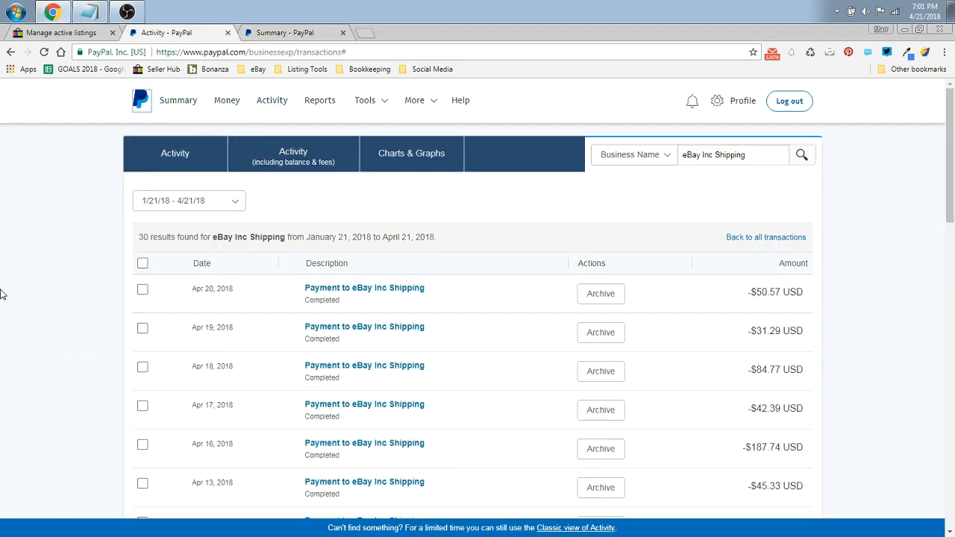
pyautogui.moveTo(45, 312)
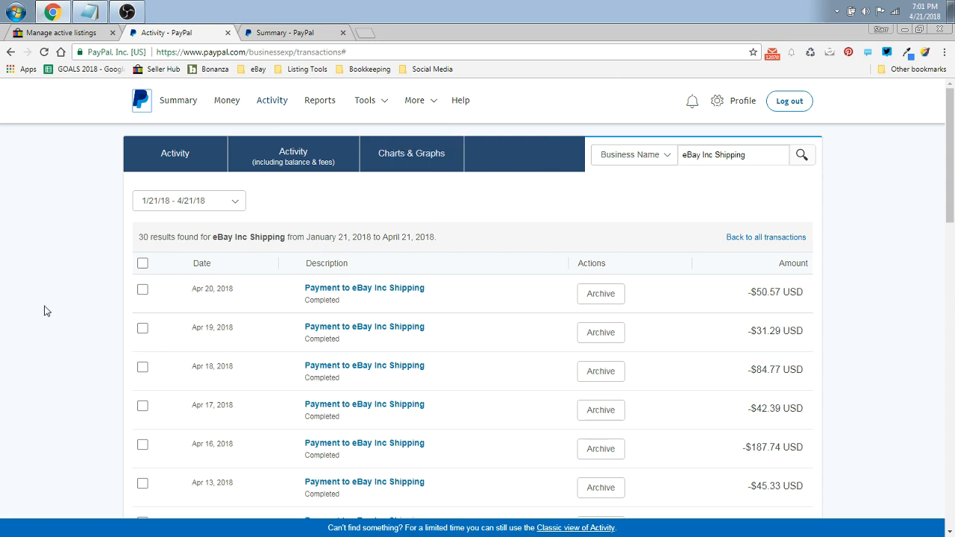
pyautogui.moveTo(266, 290)
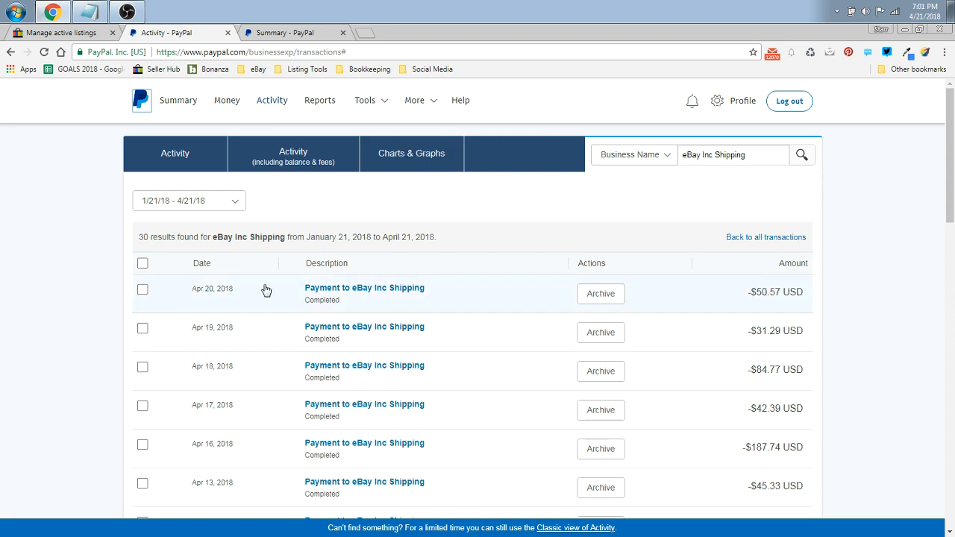
pyautogui.moveTo(335, 370)
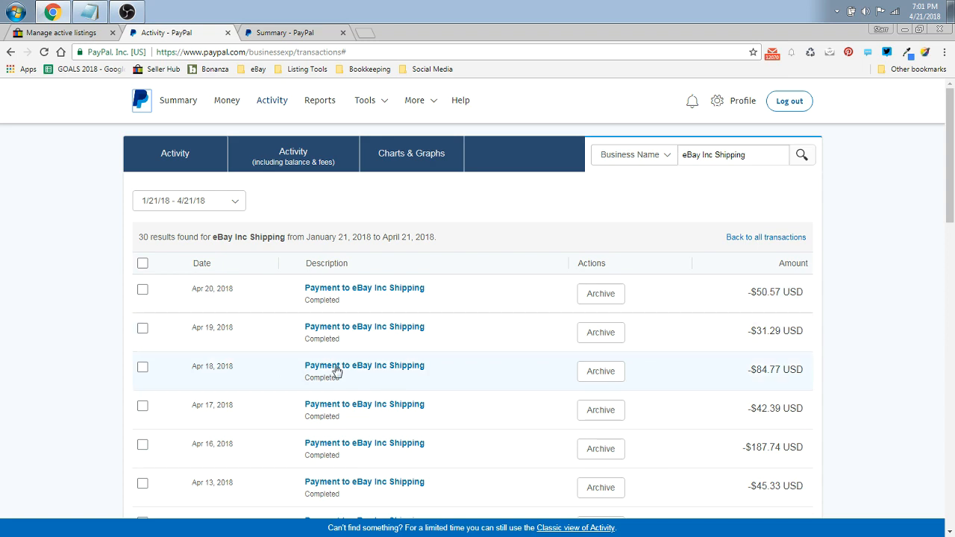
pyautogui.moveTo(304, 176)
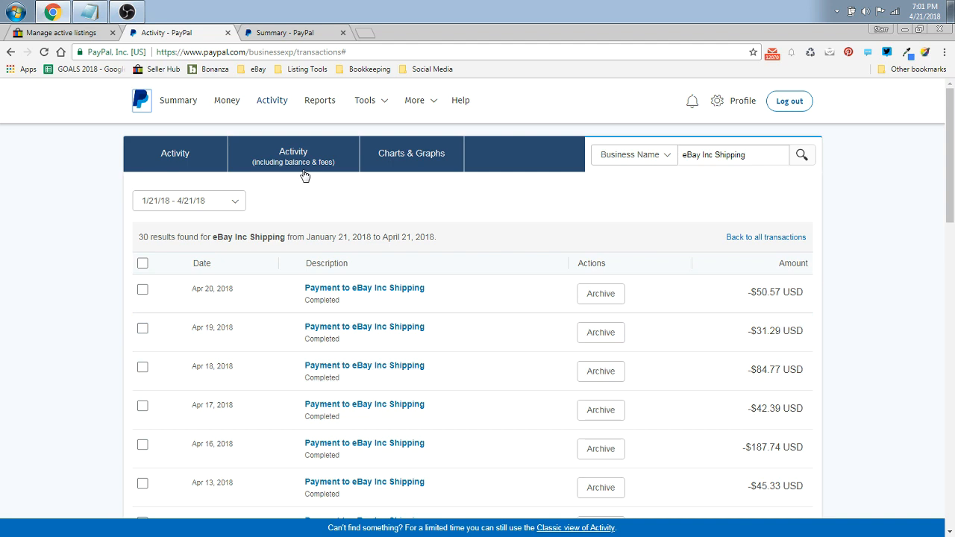
pyautogui.moveTo(262, 104)
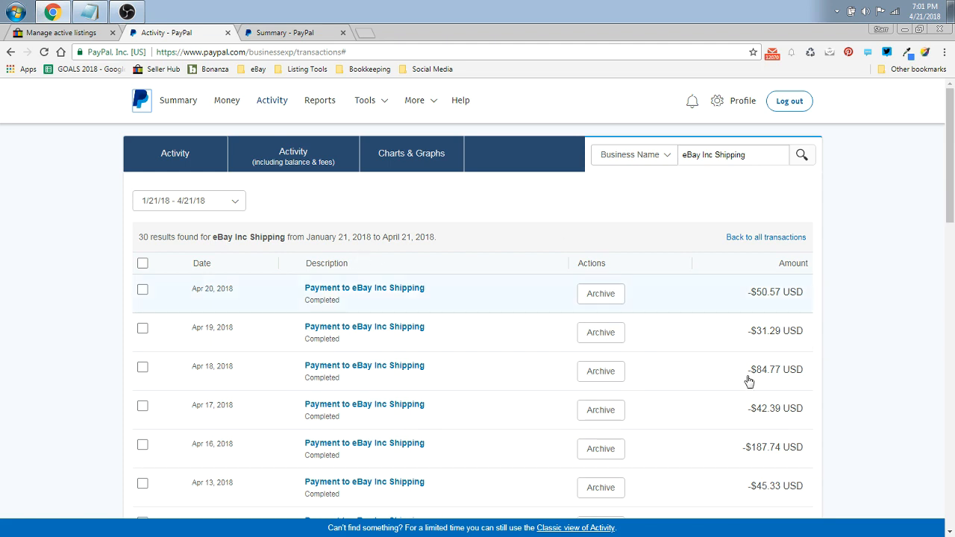
pyautogui.moveTo(301, 327)
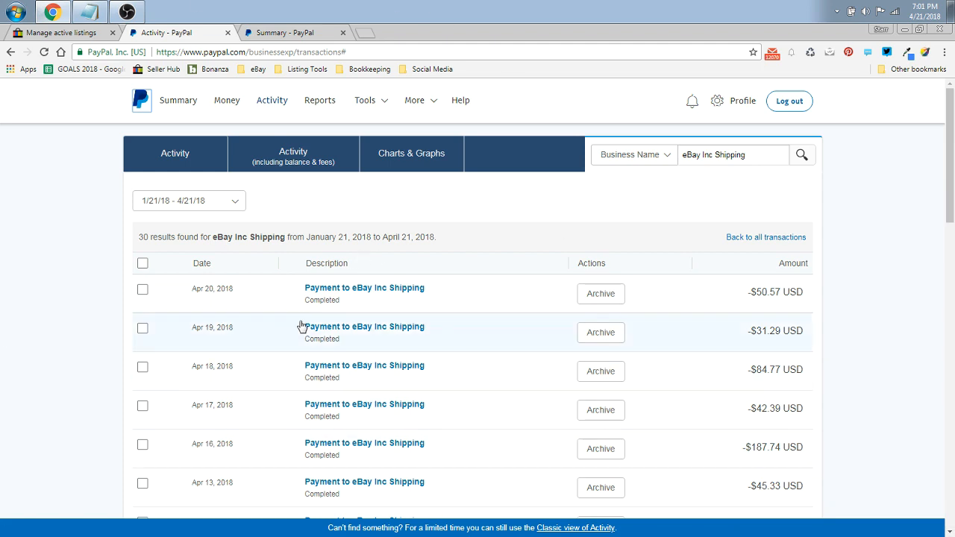
pyautogui.moveTo(163, 180)
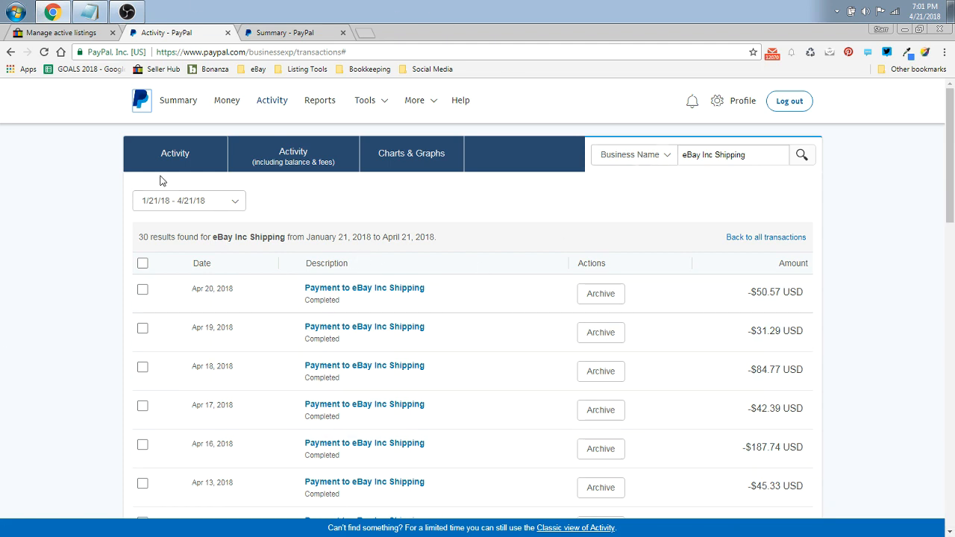
pyautogui.moveTo(381, 152)
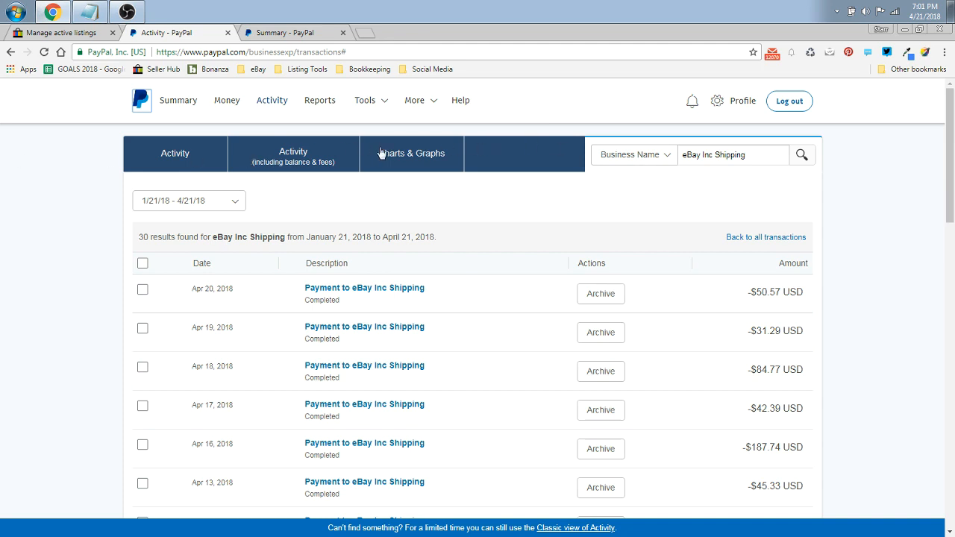
pyautogui.click(633, 153)
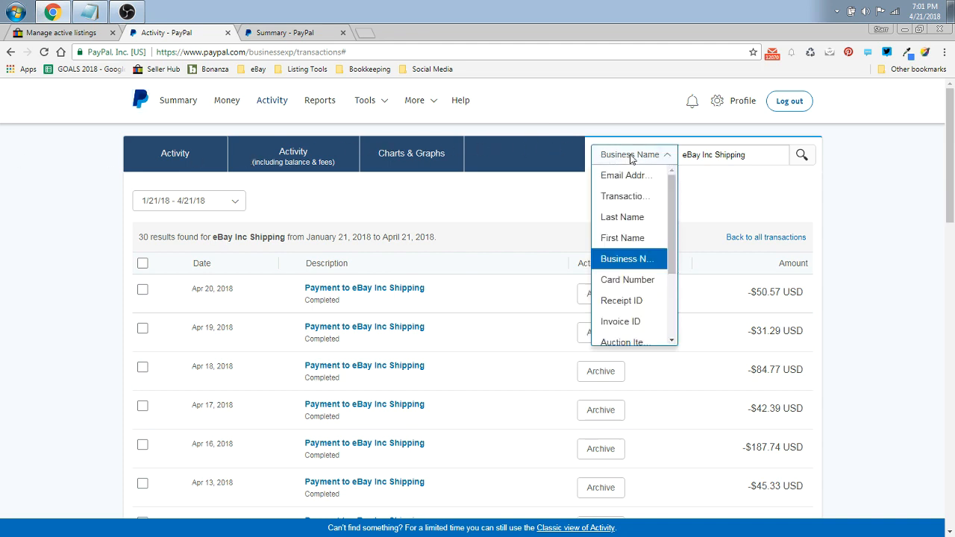
pyautogui.moveTo(615, 262)
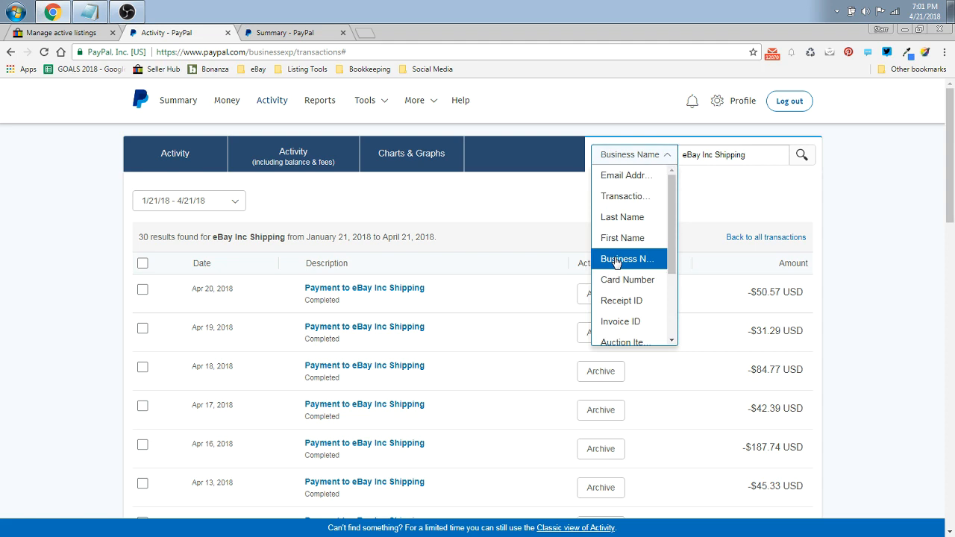
pyautogui.moveTo(615, 261)
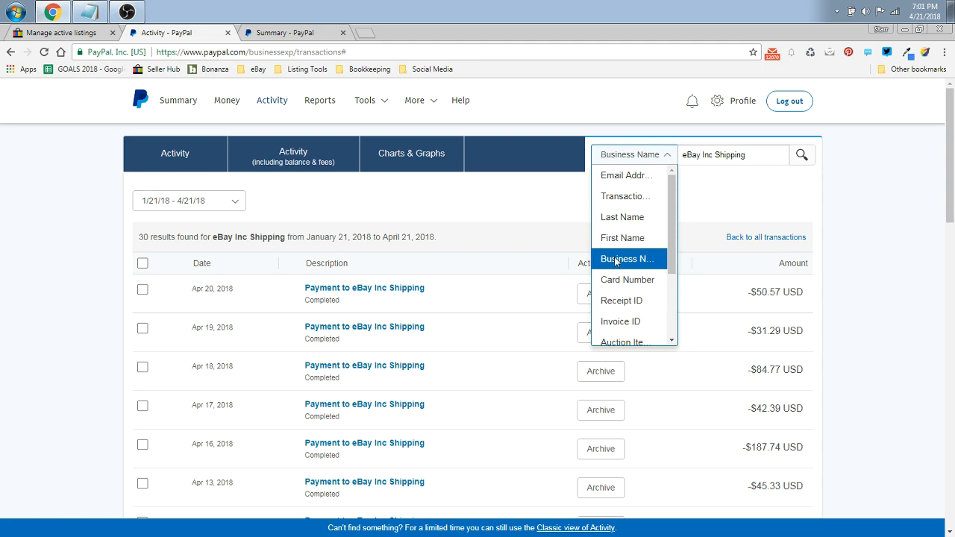
pyautogui.click(626, 259)
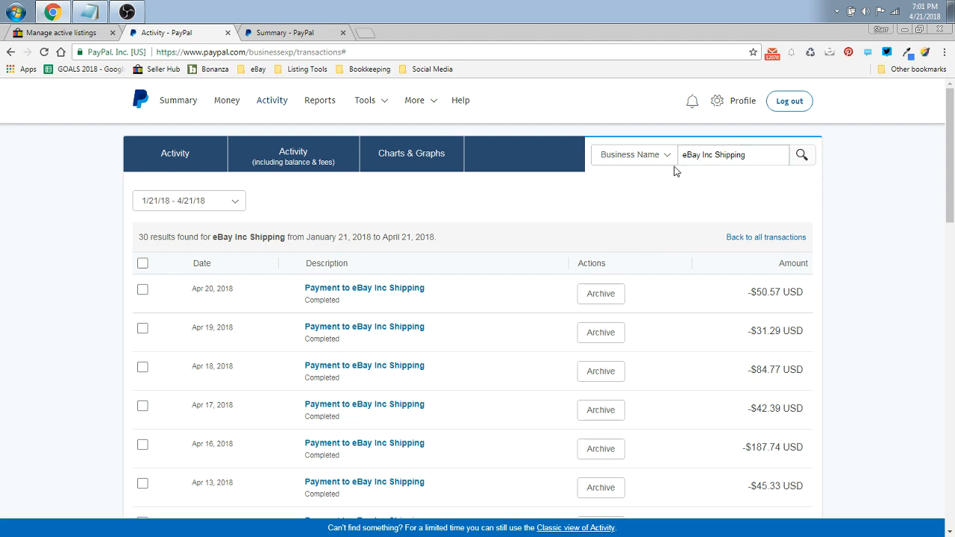
pyautogui.click(733, 153)
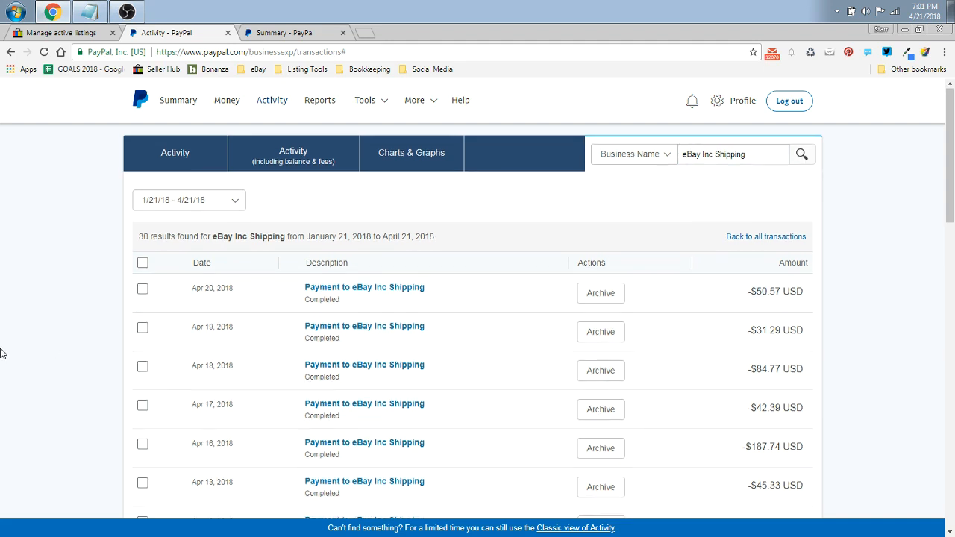
pyautogui.scroll(-3)
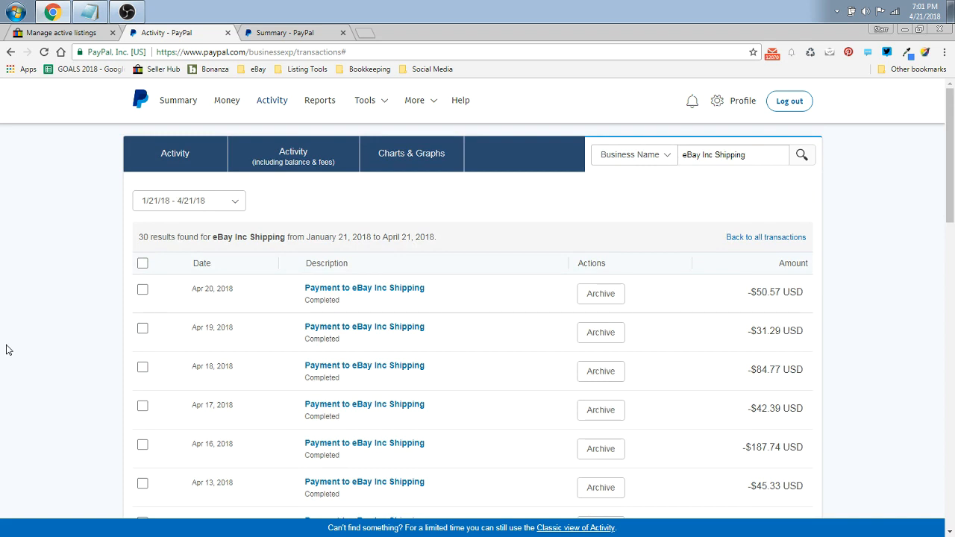
pyautogui.moveTo(199, 312)
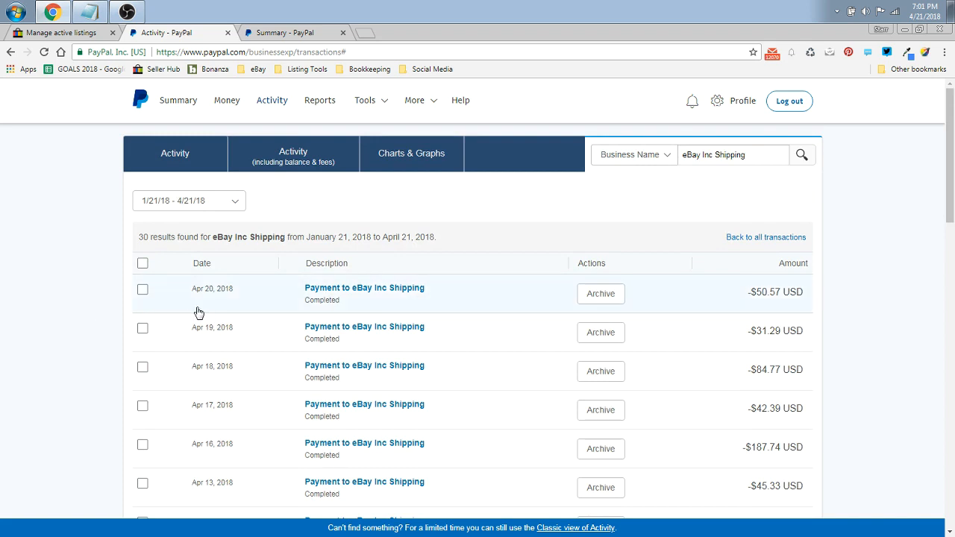
pyautogui.moveTo(566, 205)
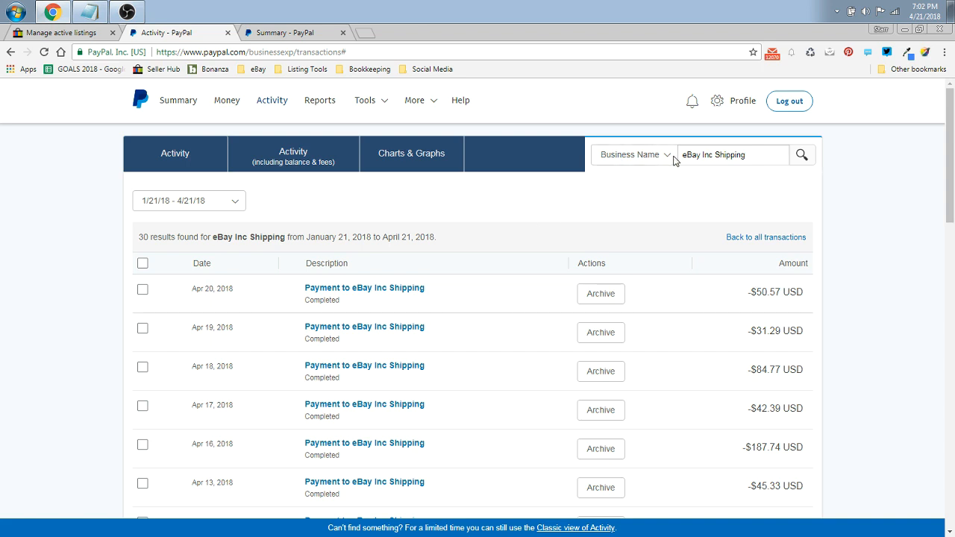
pyautogui.moveTo(137, 218)
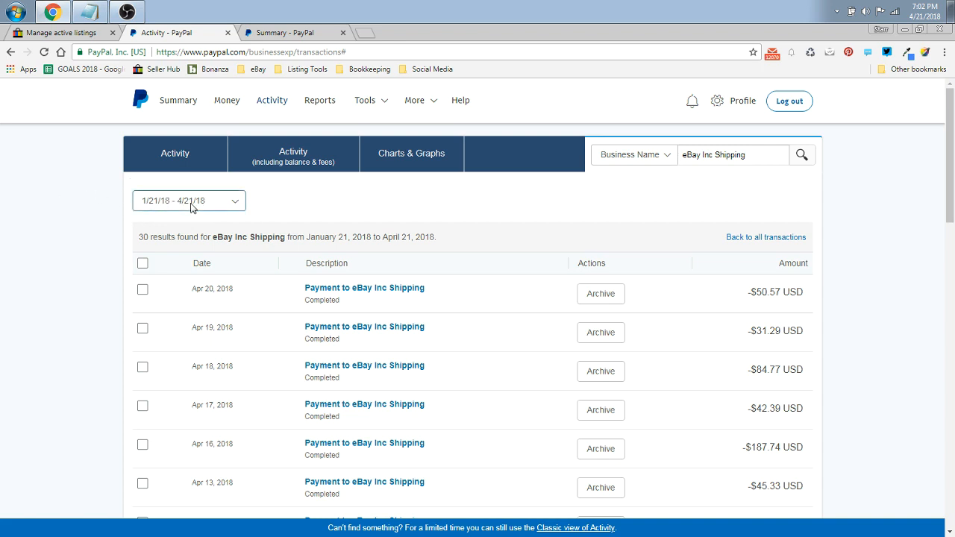
# Set the date range to April 1 – April 21, 2018, narrowing the eBay Inc Shipping list to 17 transactions.
pyautogui.click(188, 200)
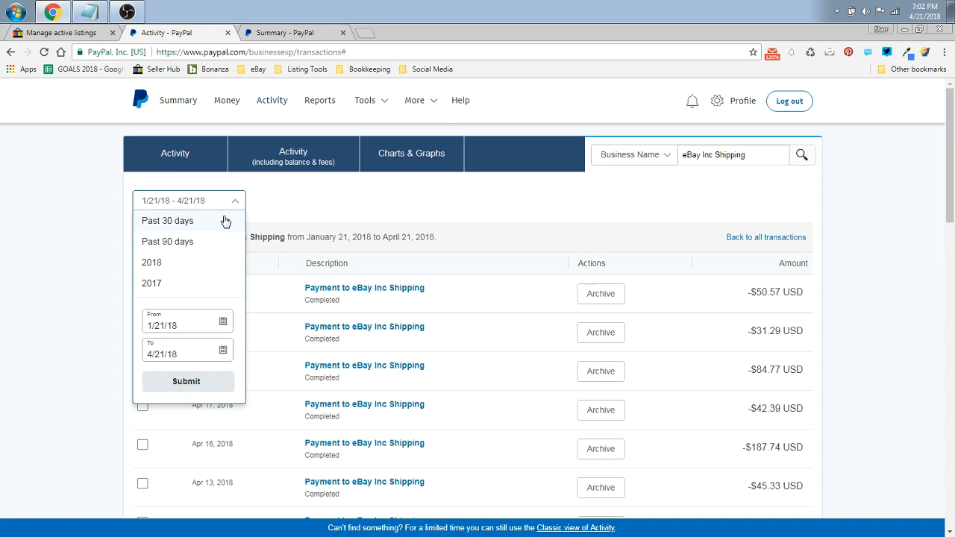
pyautogui.moveTo(204, 262)
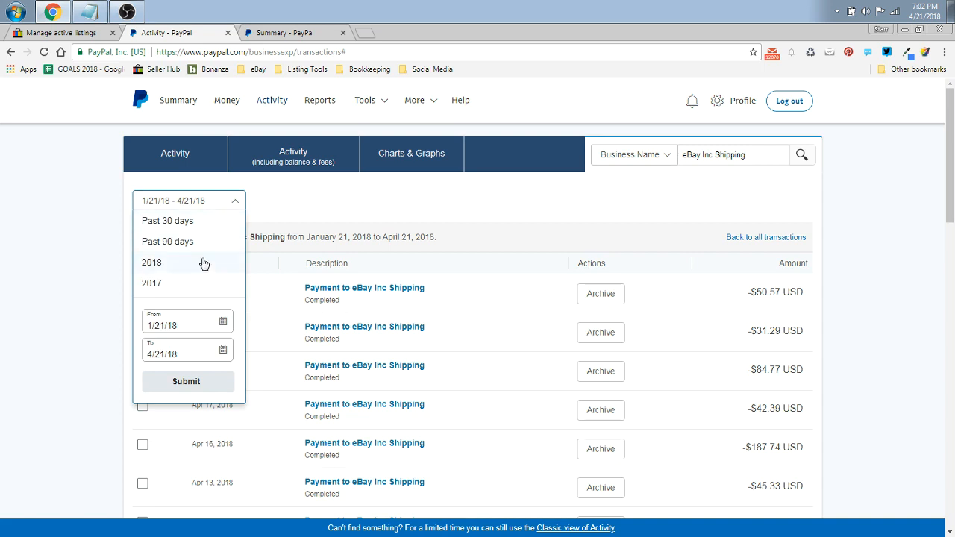
pyautogui.moveTo(194, 284)
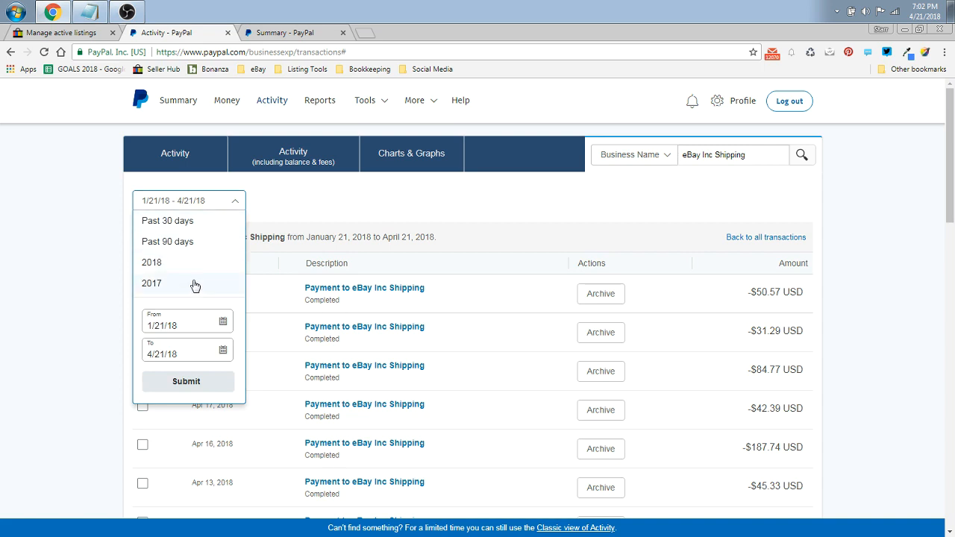
pyautogui.click(182, 325)
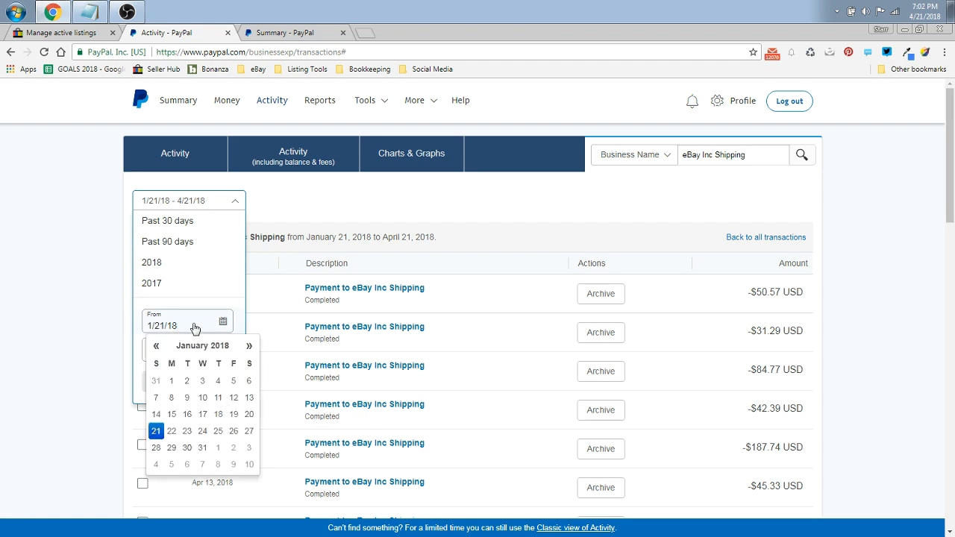
pyautogui.click(249, 346)
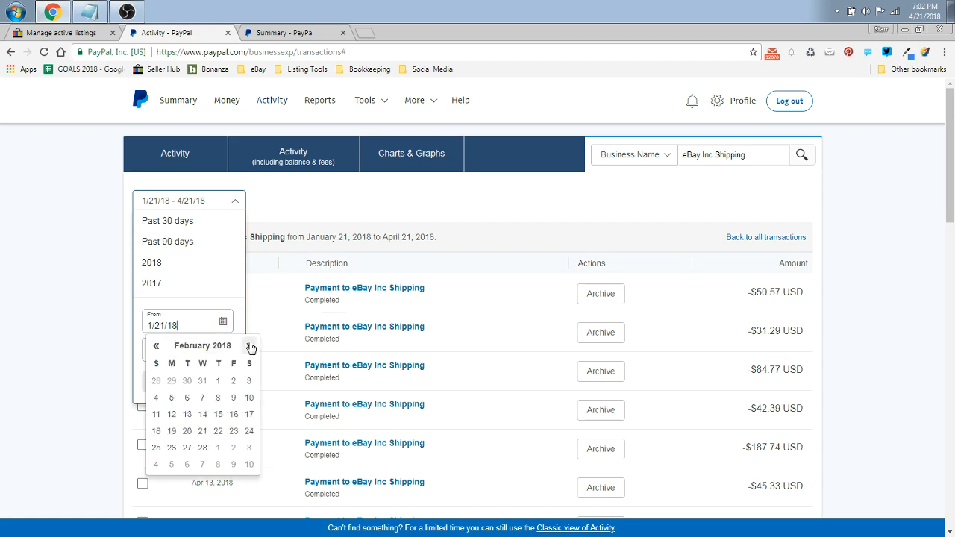
pyautogui.click(250, 346)
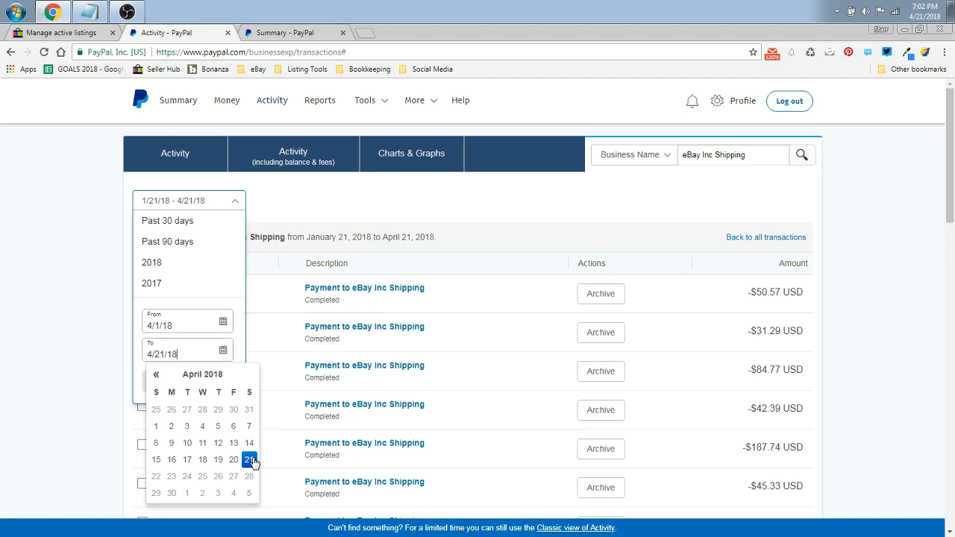
pyautogui.click(250, 460)
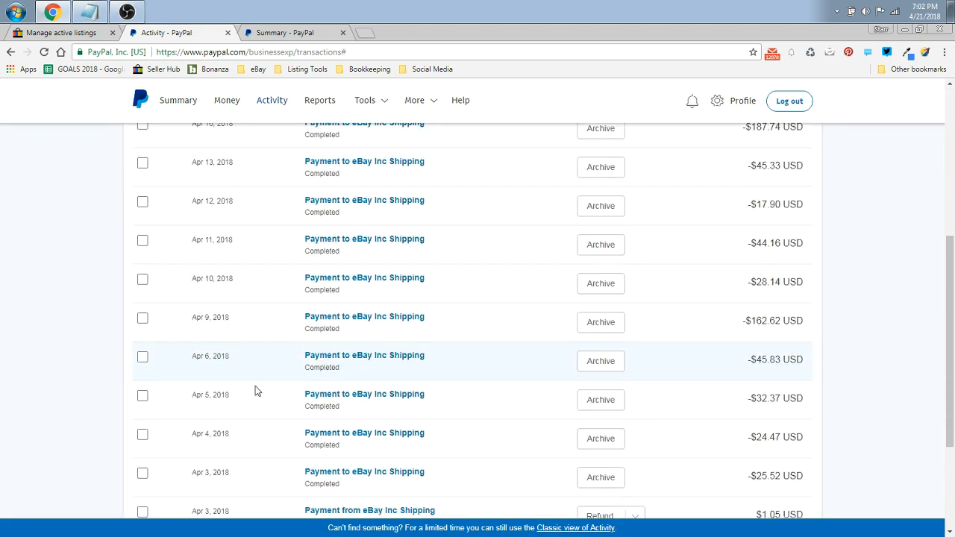
pyautogui.scroll(-3)
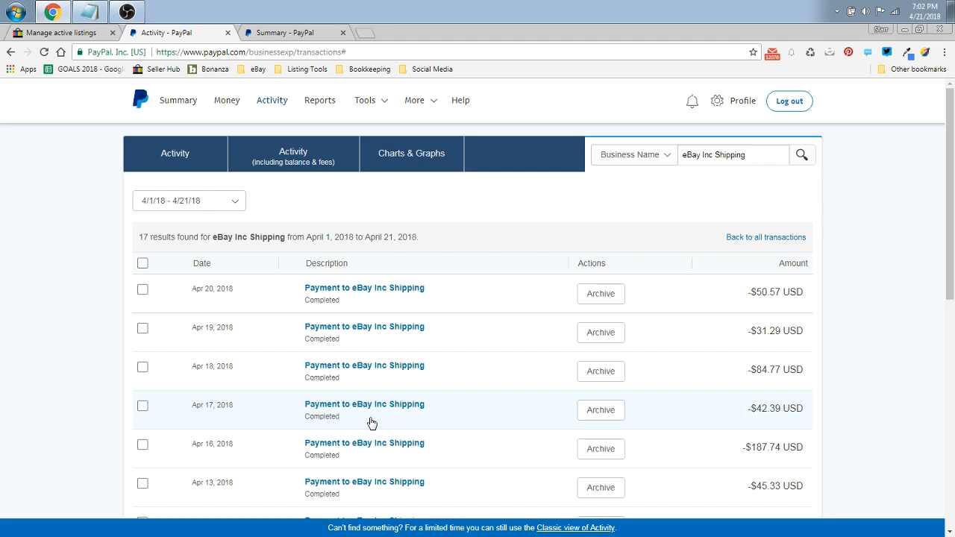
pyautogui.moveTo(367, 432)
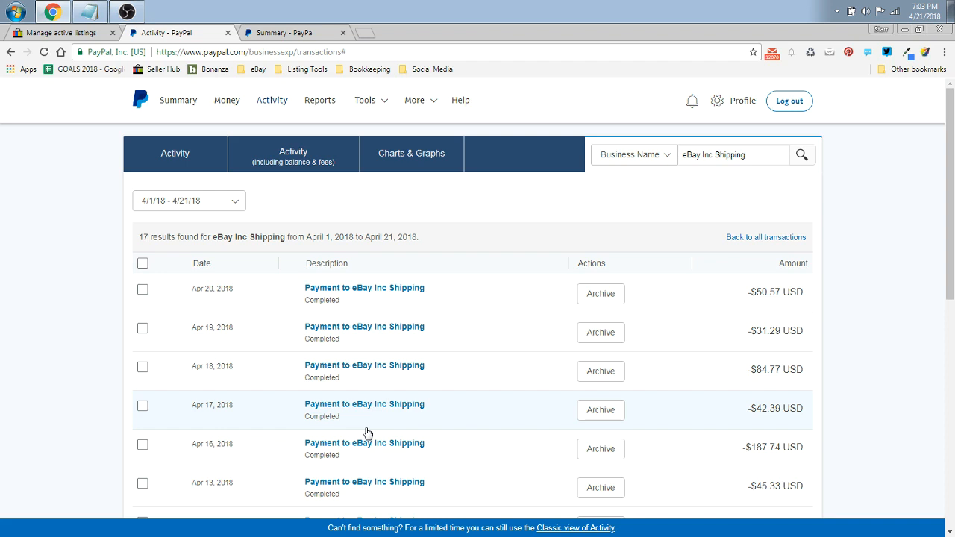
pyautogui.scroll(-3)
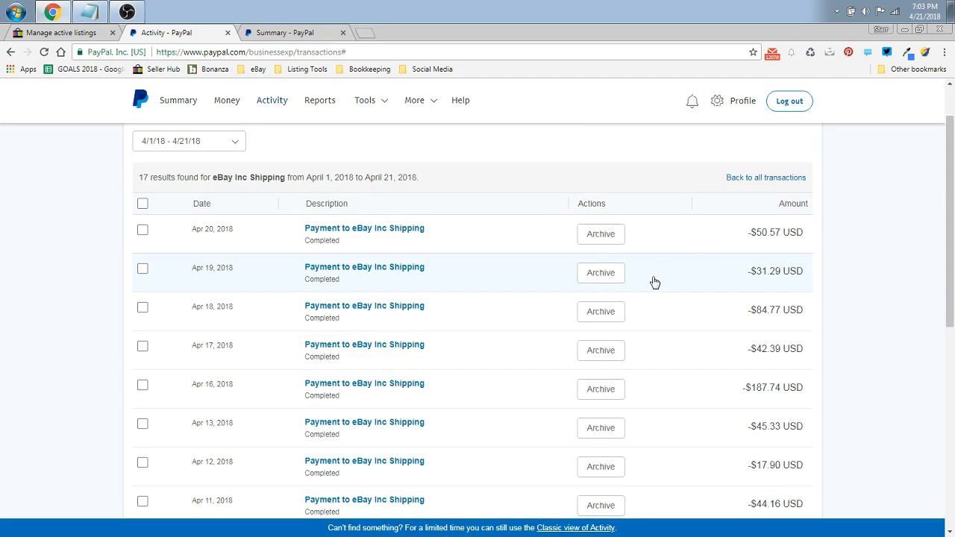
pyautogui.scroll(-3)
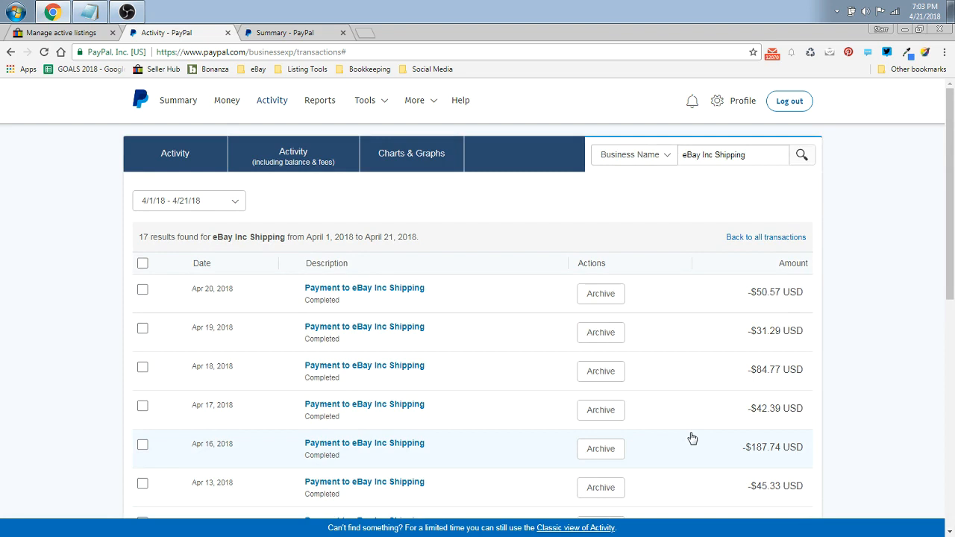
pyautogui.moveTo(698, 436)
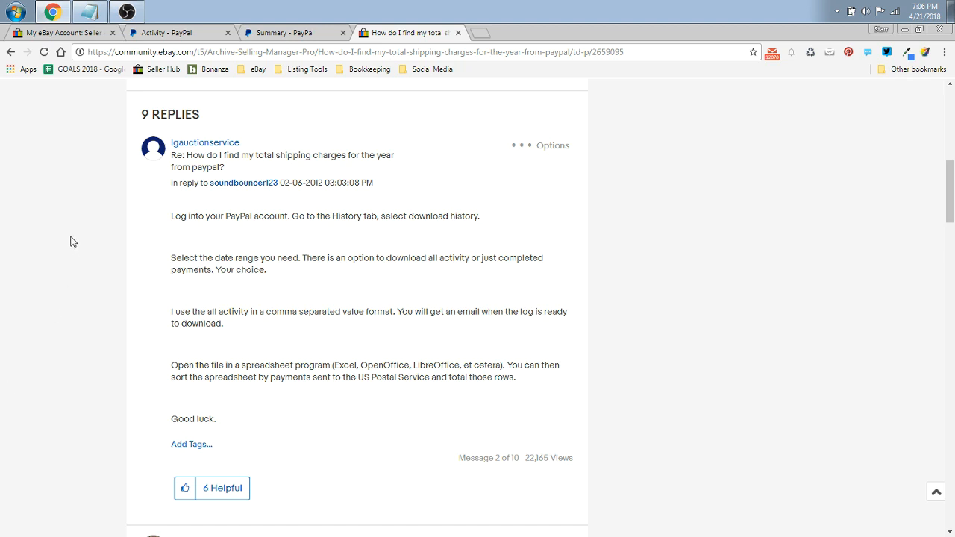
# Read the eBay Community reply about downloading PayPal activity history and answer 'No Thanks' to the survey.
pyautogui.click(171, 33)
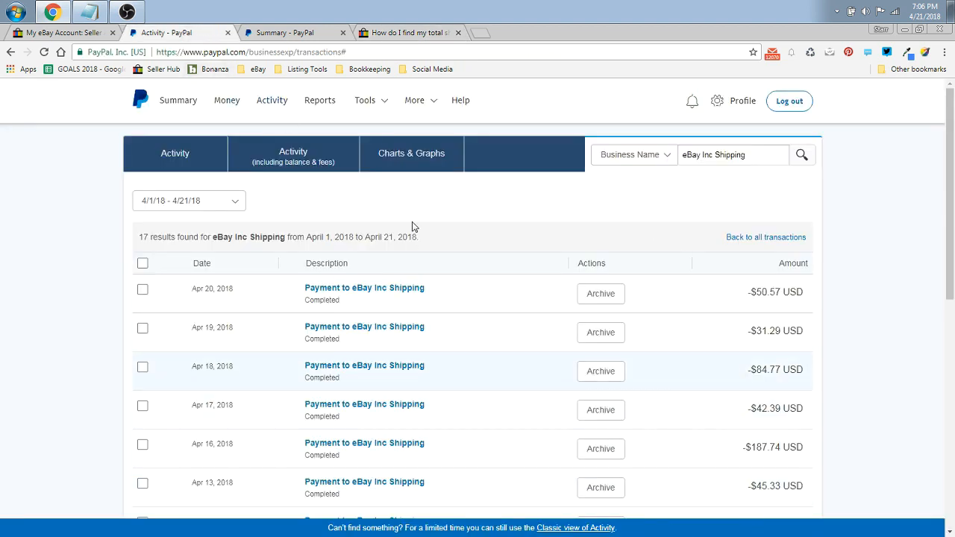
pyautogui.click(406, 33)
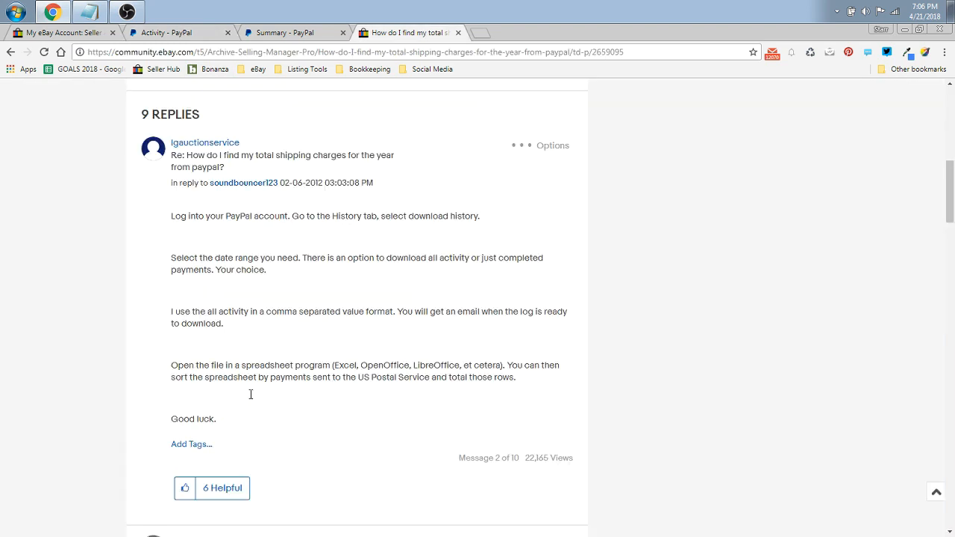
pyautogui.moveTo(60, 185)
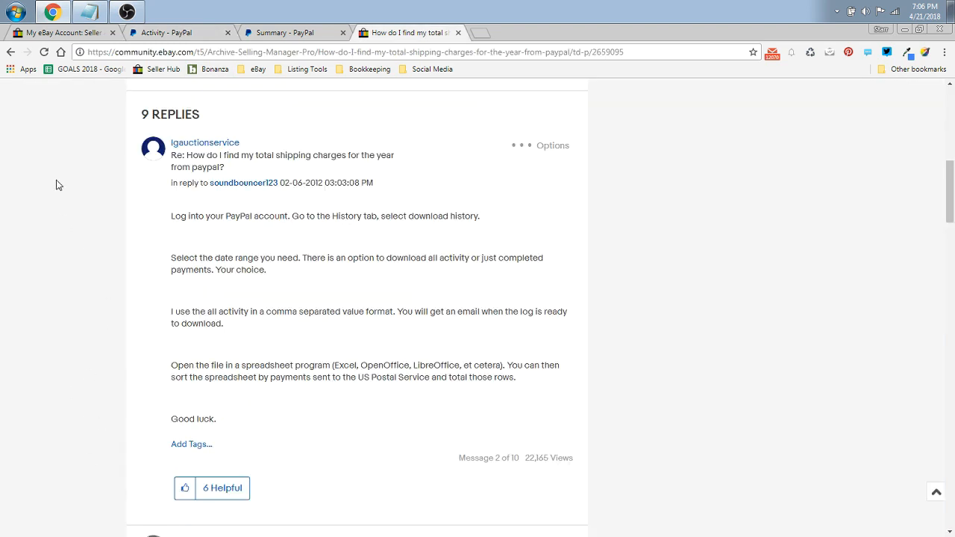
pyautogui.moveTo(349, 233)
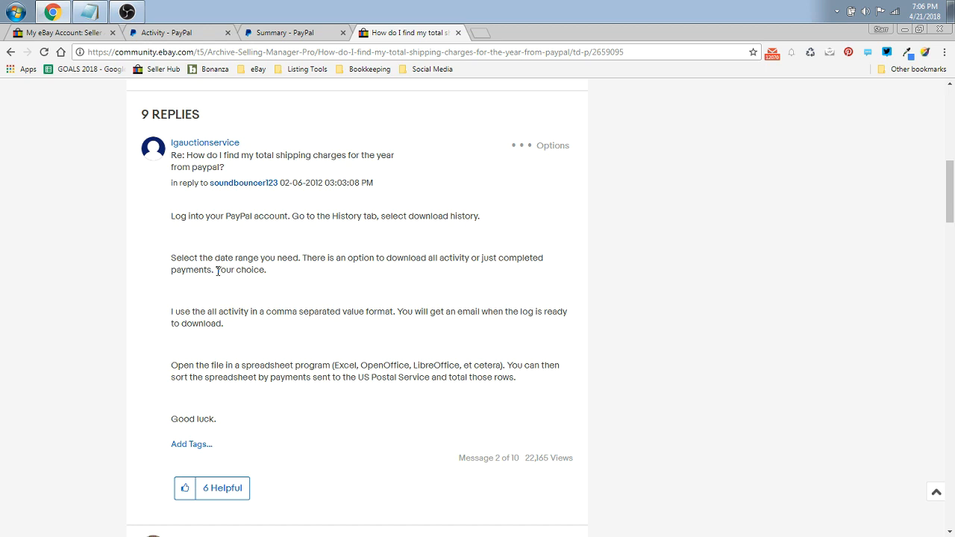
pyautogui.moveTo(167, 331)
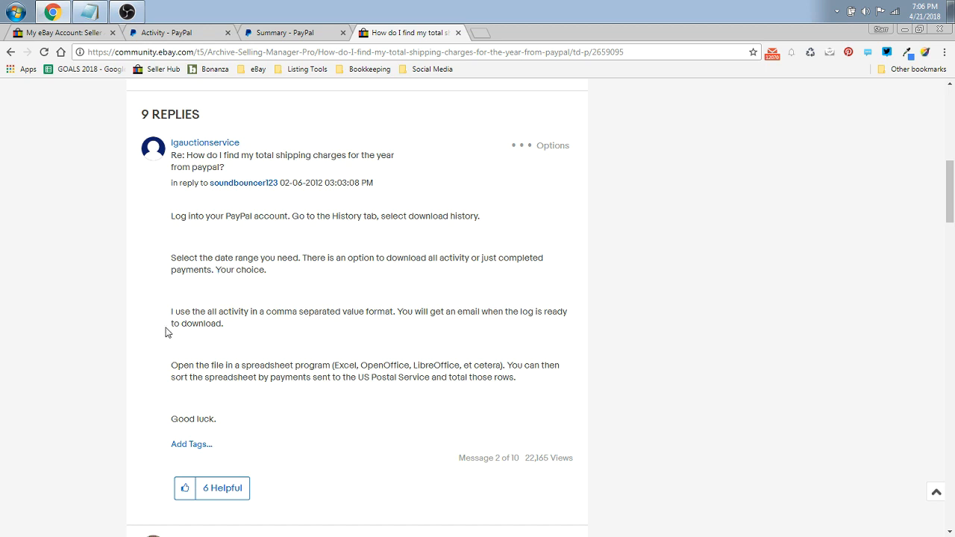
pyautogui.moveTo(355, 328)
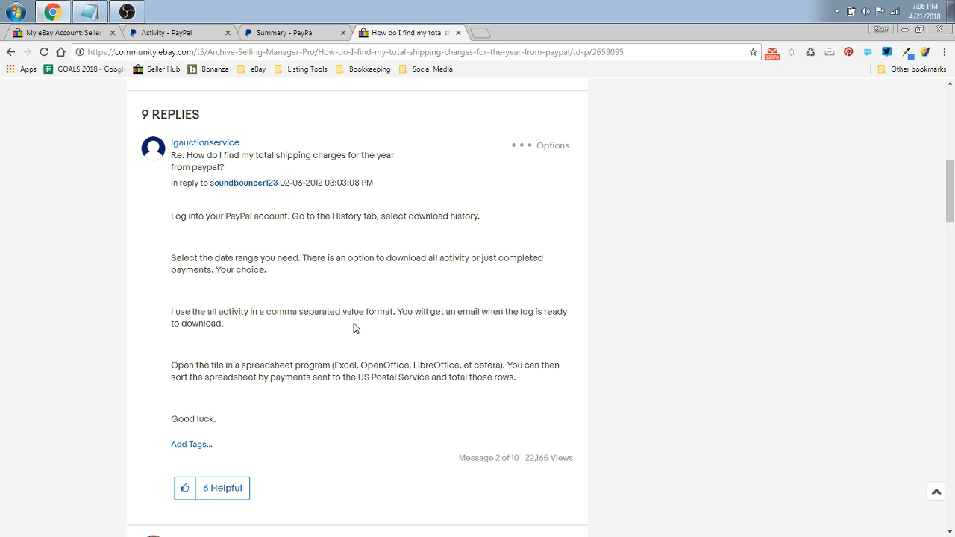
pyautogui.moveTo(528, 337)
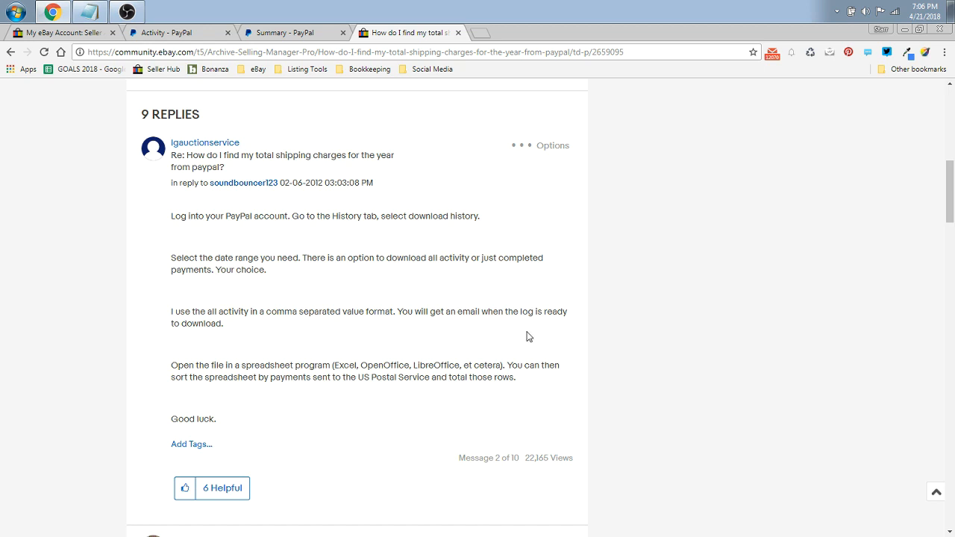
pyautogui.scroll(-3)
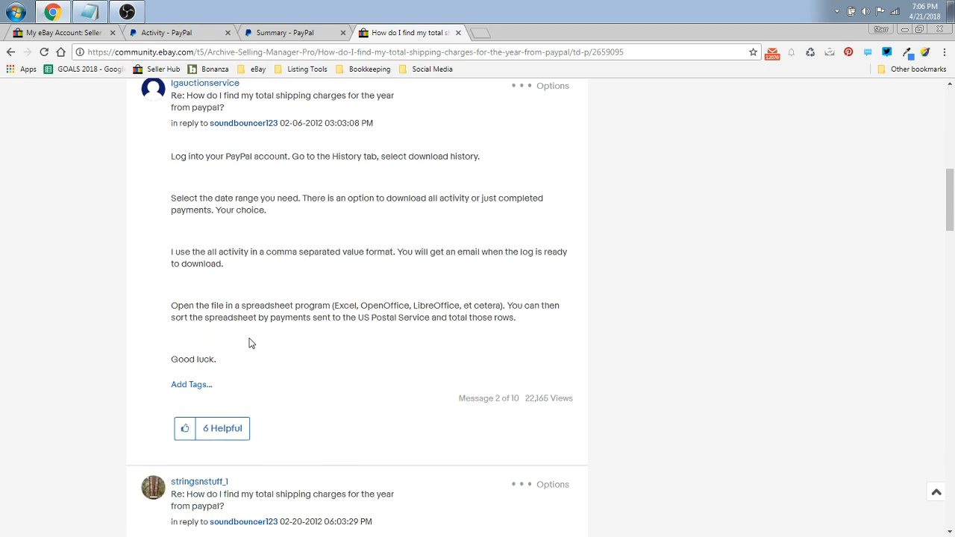
pyautogui.moveTo(256, 340)
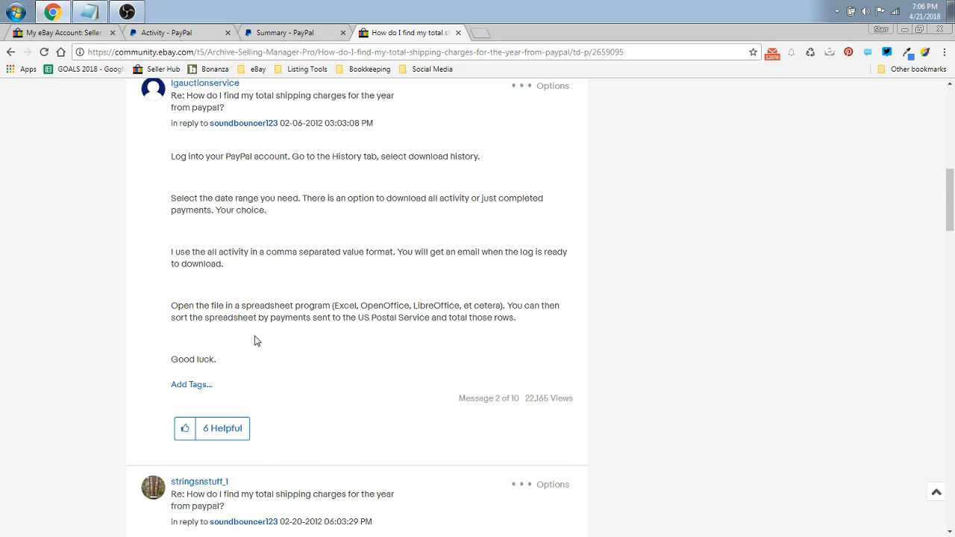
pyautogui.moveTo(122, 360)
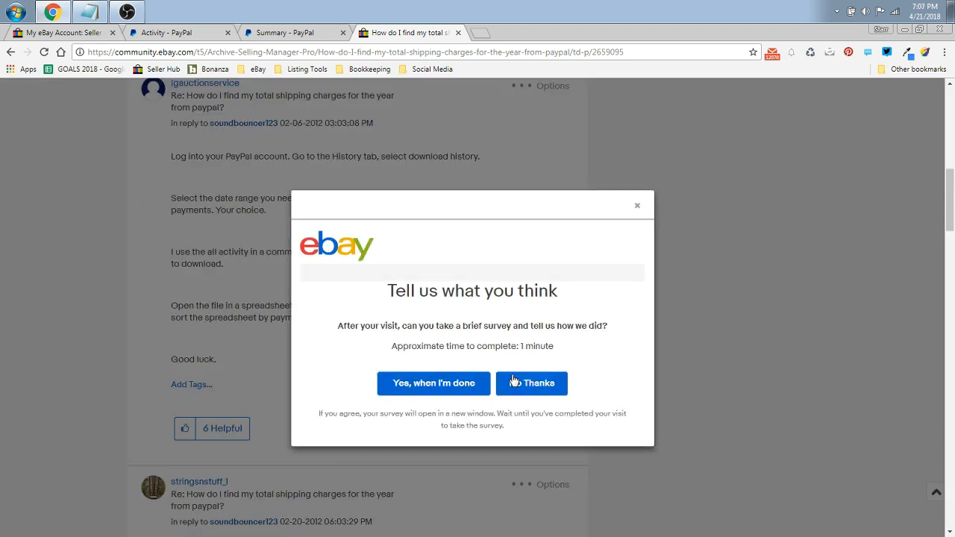
pyautogui.click(531, 382)
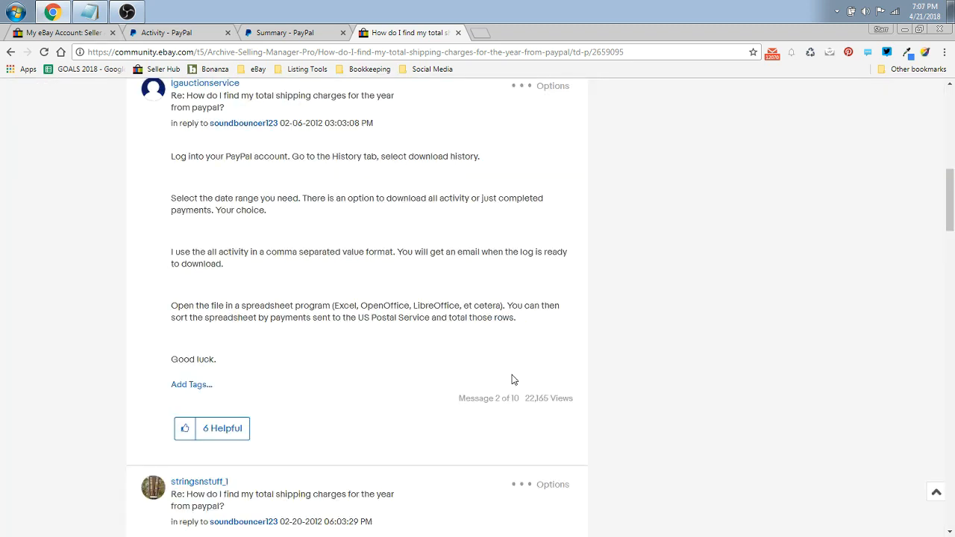